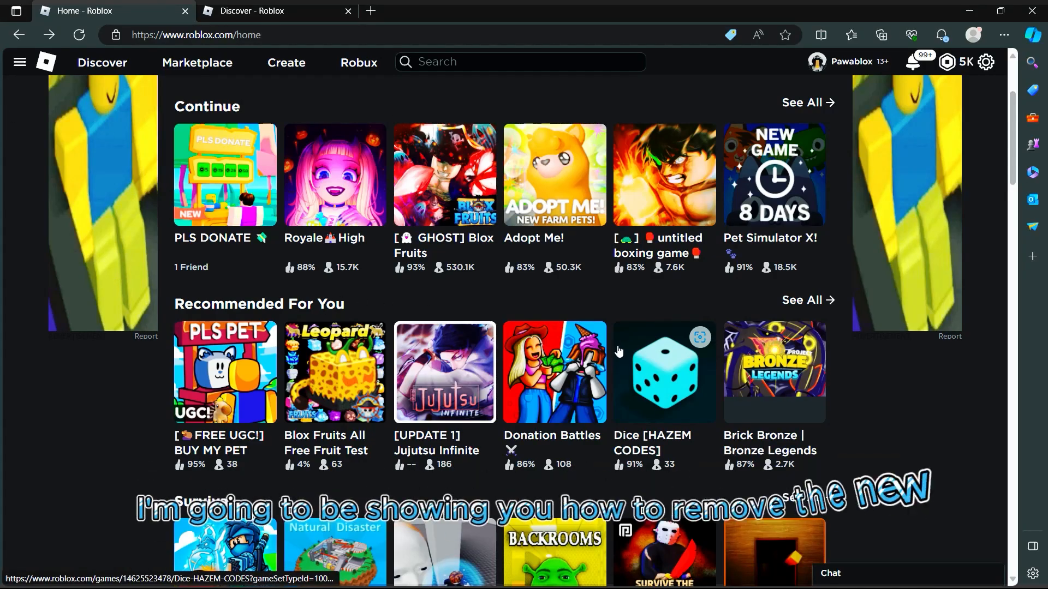
Step: Scroll down and back up through the Roblox home page
scroll(down, 3)
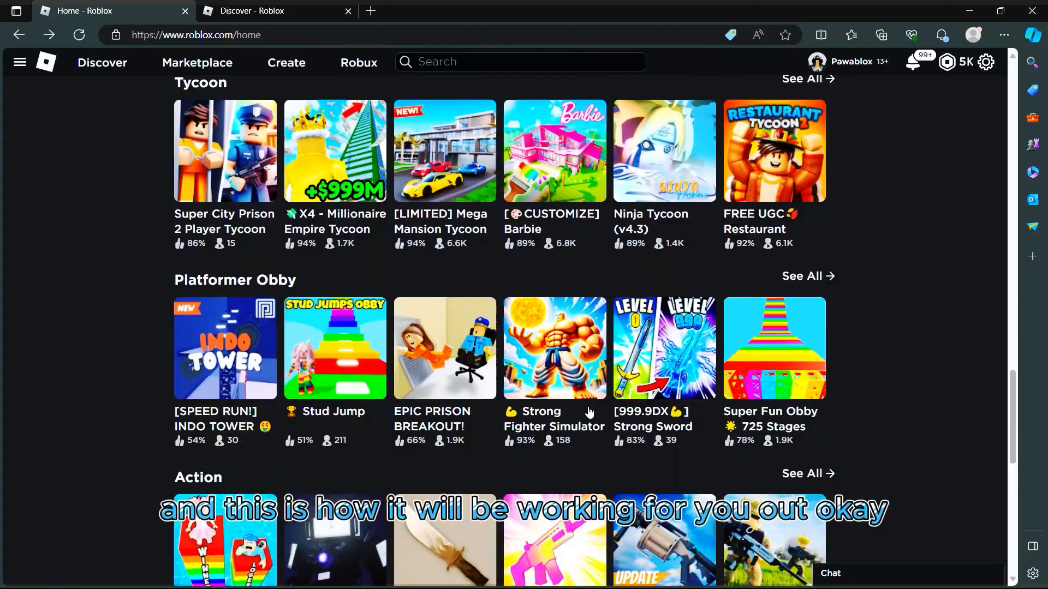
scroll(down, 3)
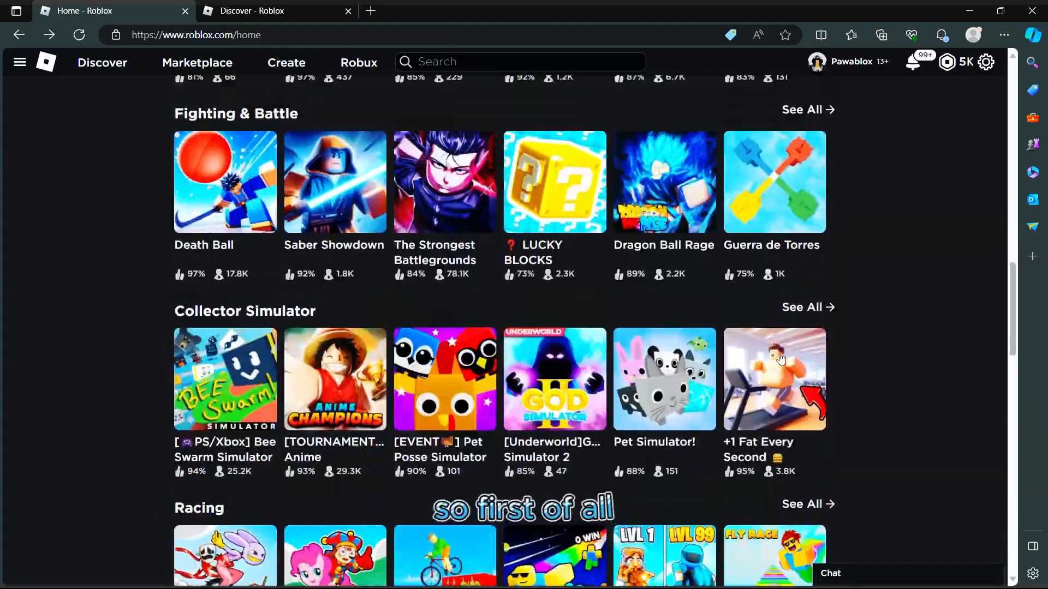
scroll(up, 3)
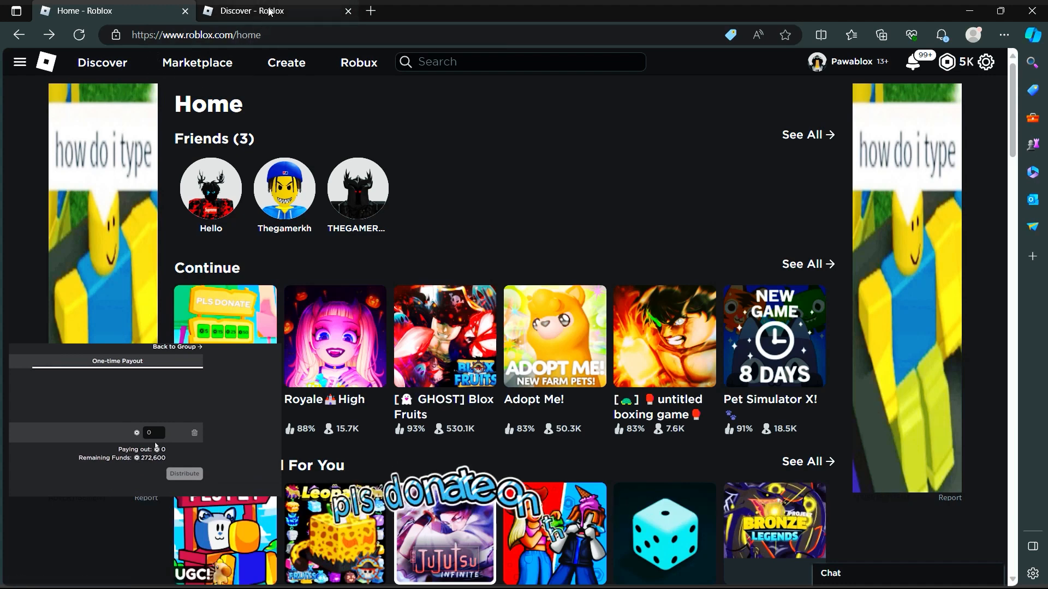
Step: Go to the Discover page, toggle the side menu, and scroll through game categories
click(985, 62)
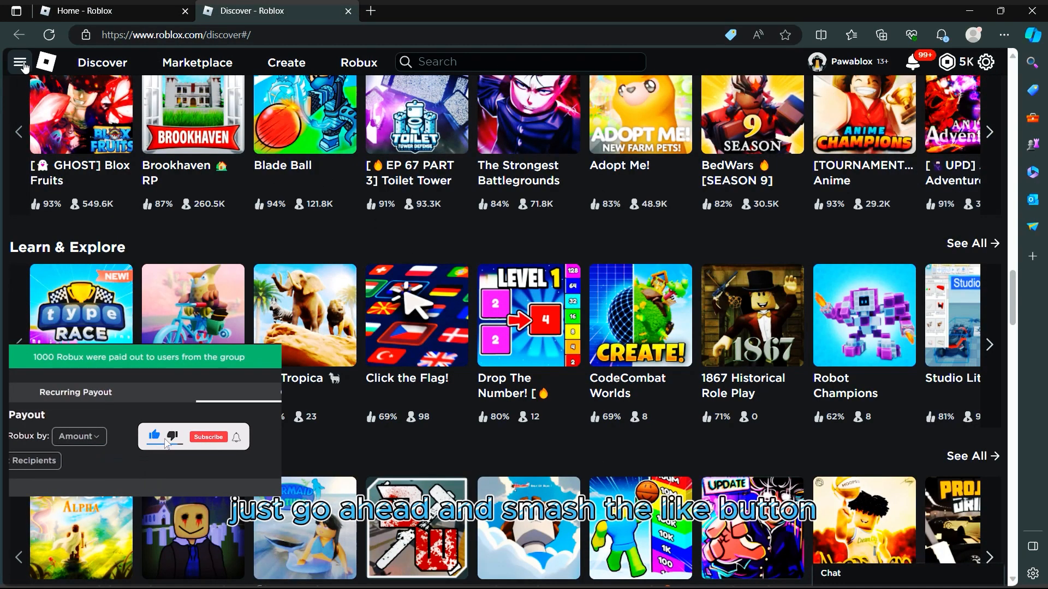
click(22, 65)
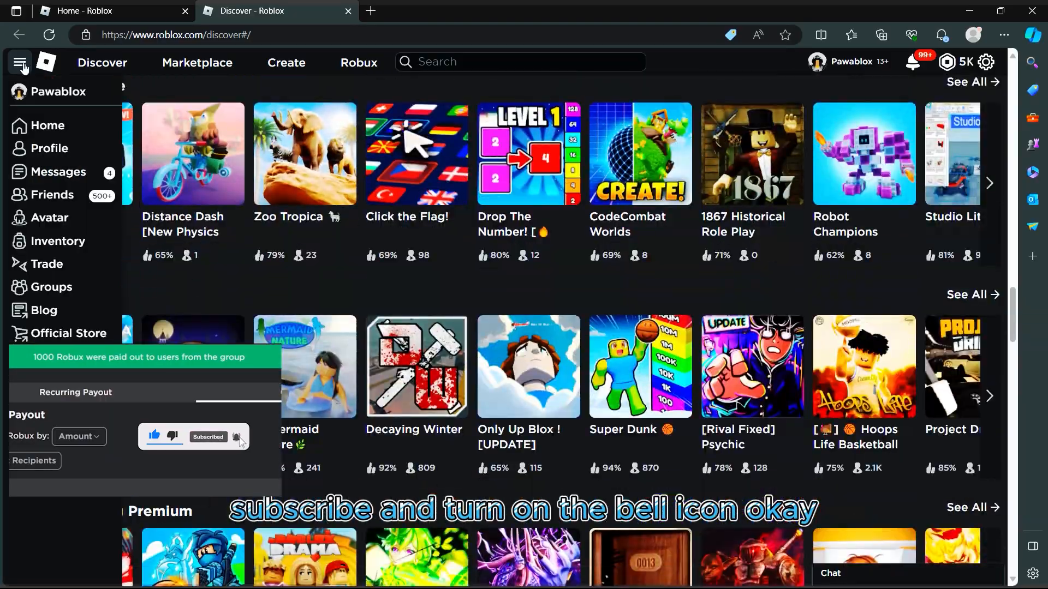
scroll(down, 3)
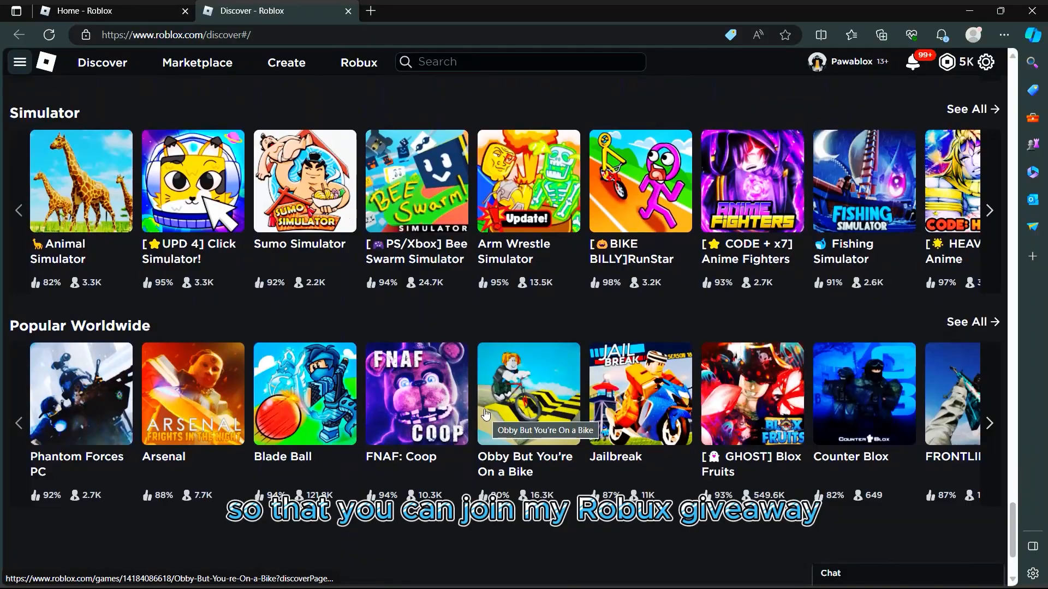
scroll(down, 3)
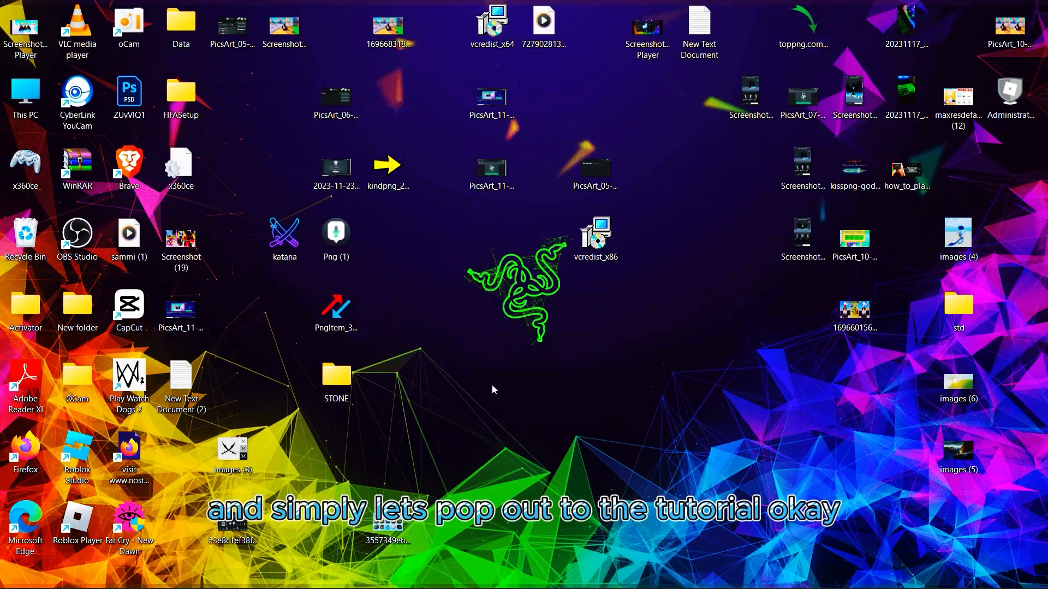
mouse_move(532, 368)
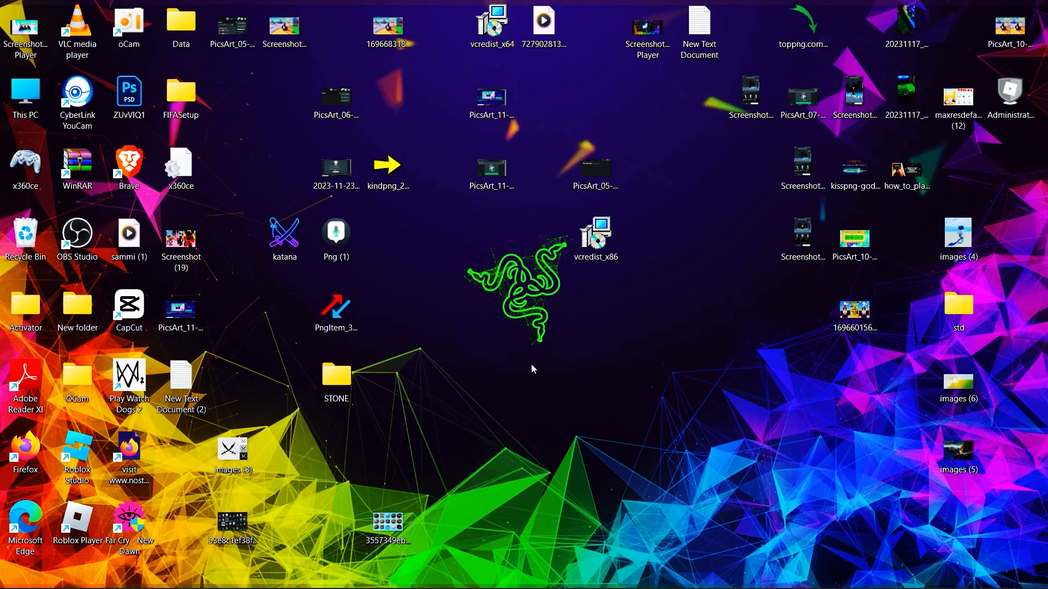
right_click(532, 369)
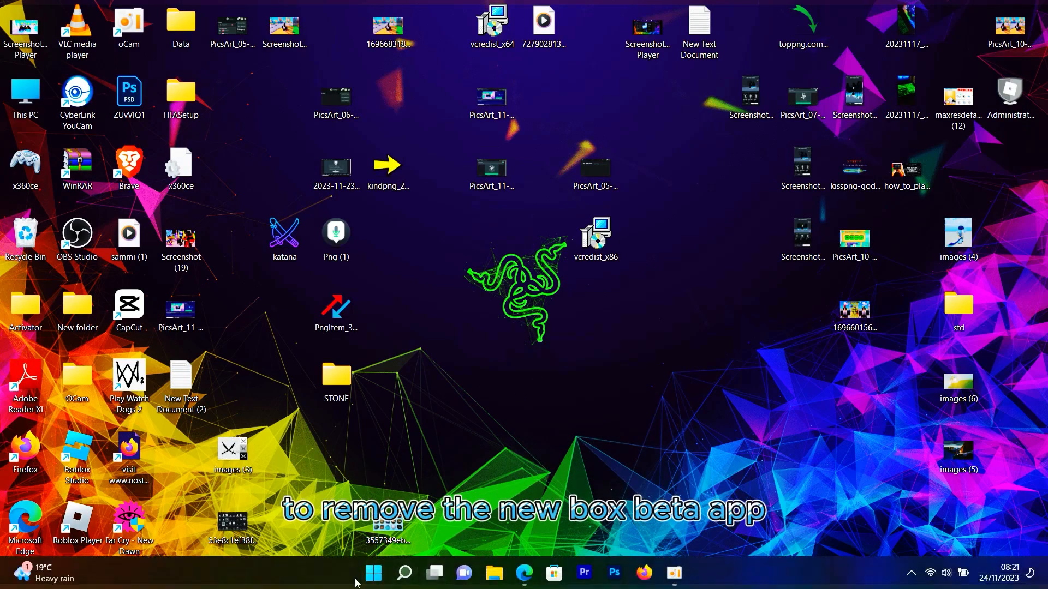
Step: Search Start for 'ROBLOX Player' and open the result's file location
click(373, 572)
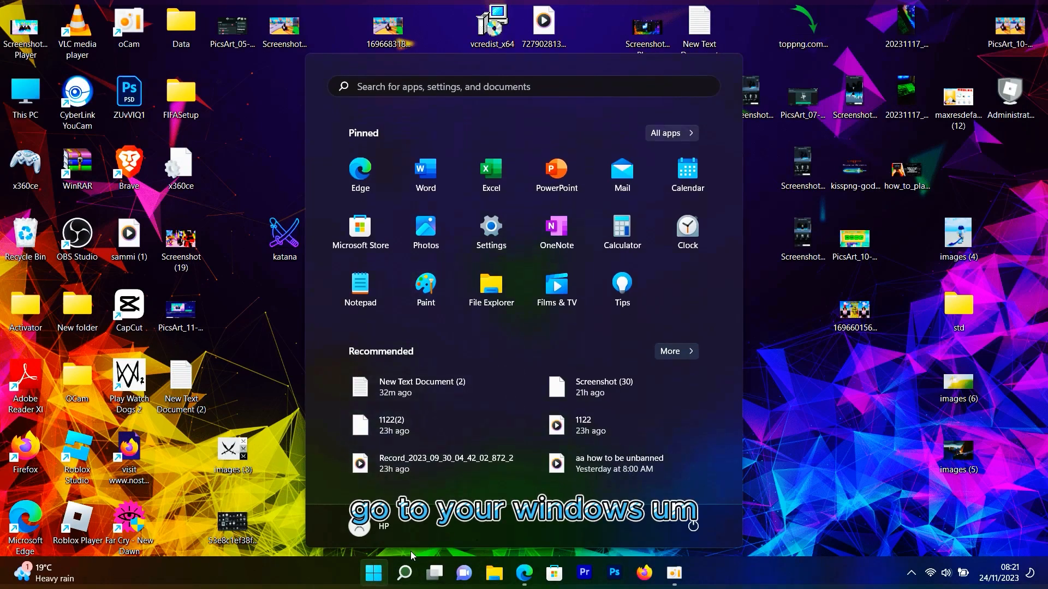
click(403, 572)
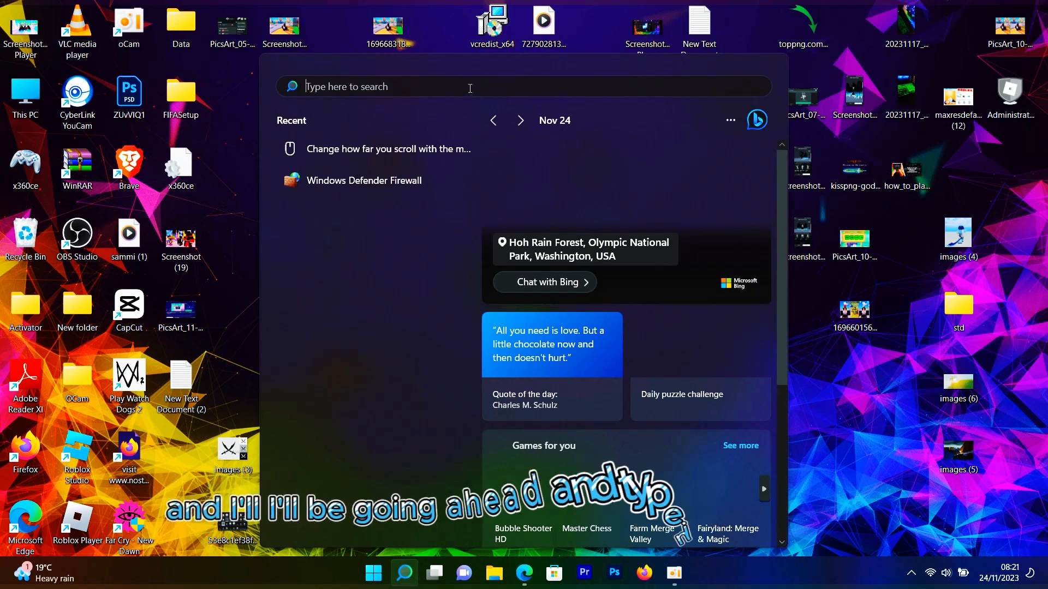
text(ROBLOX Player)
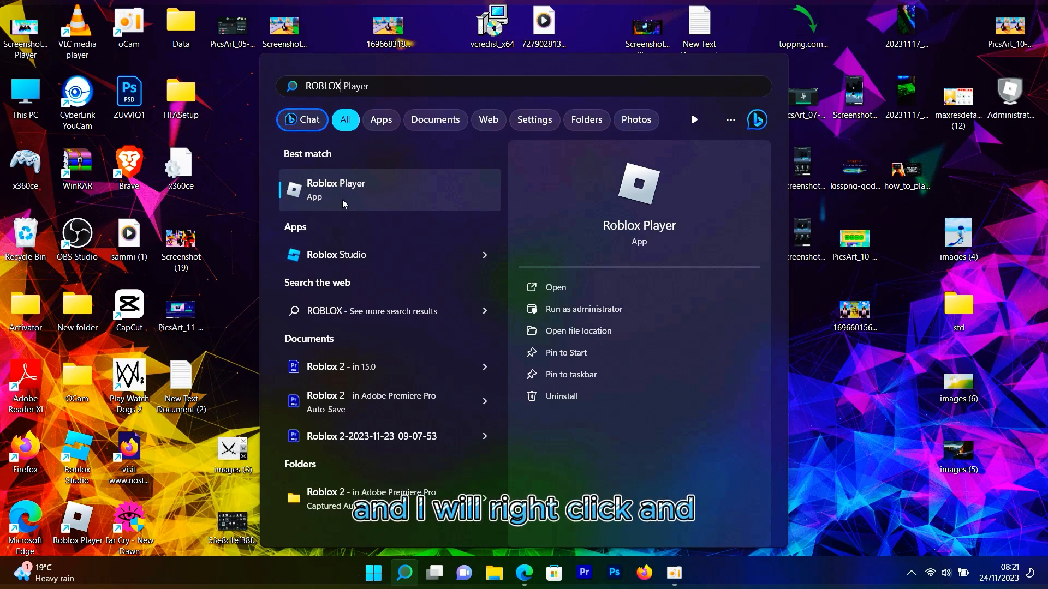
right_click(335, 189)
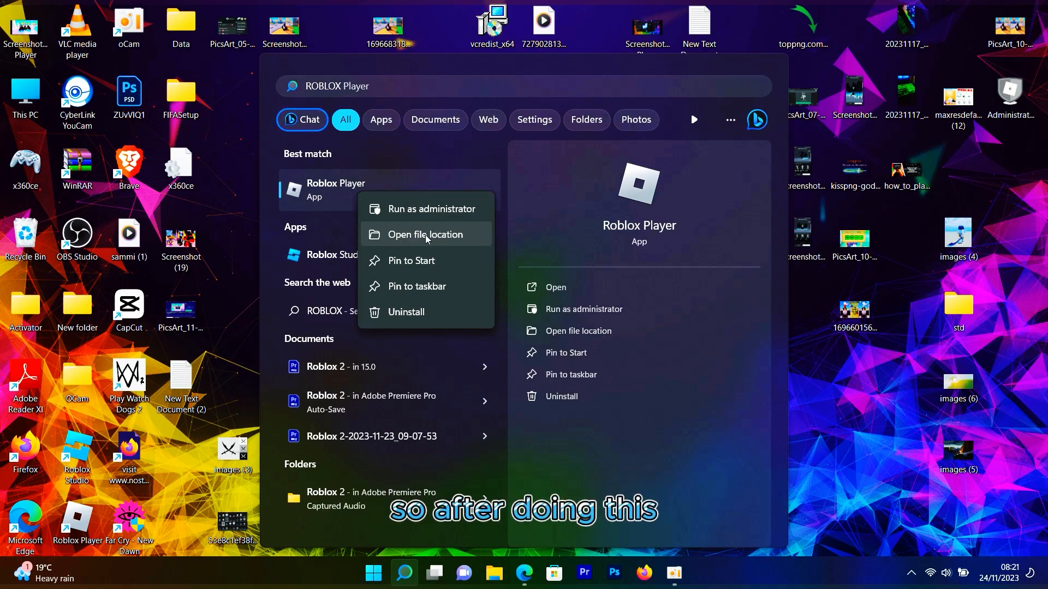
click(425, 234)
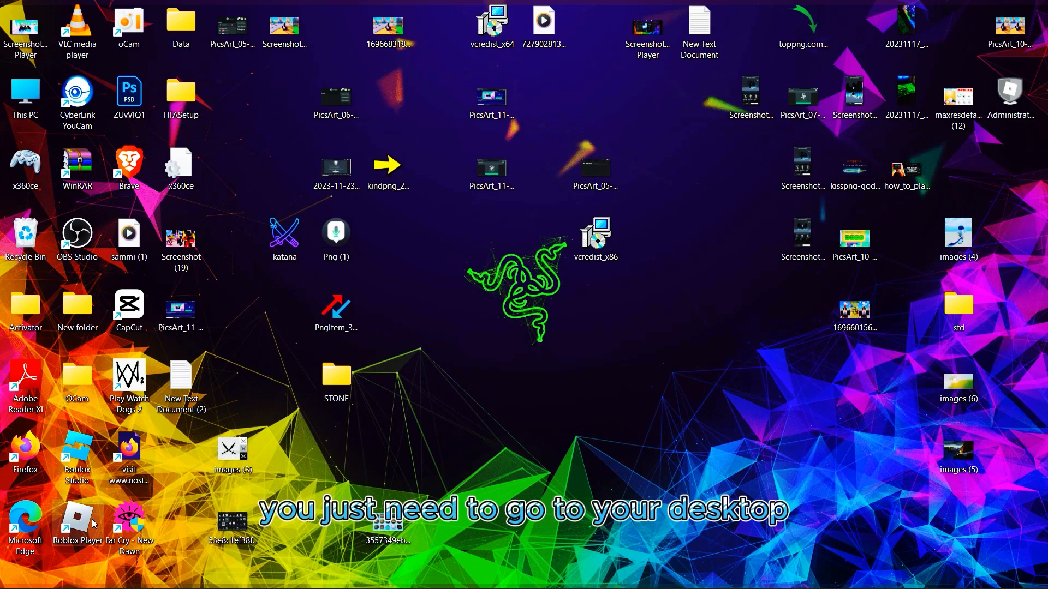
Step: Open the file location of the Roblox Player desktop shortcut via Show more options
right_click(77, 517)
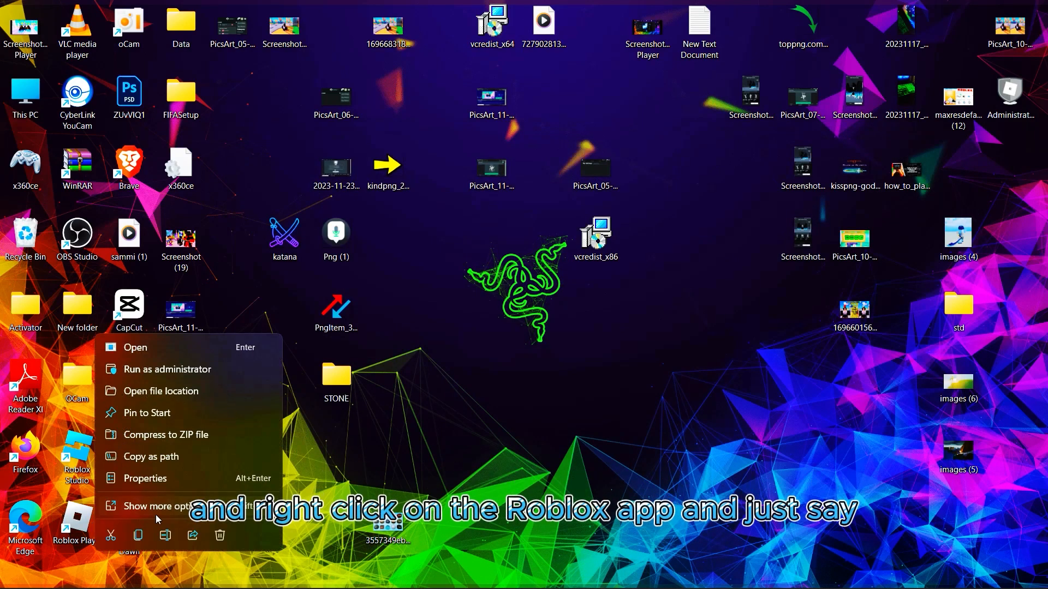
click(161, 506)
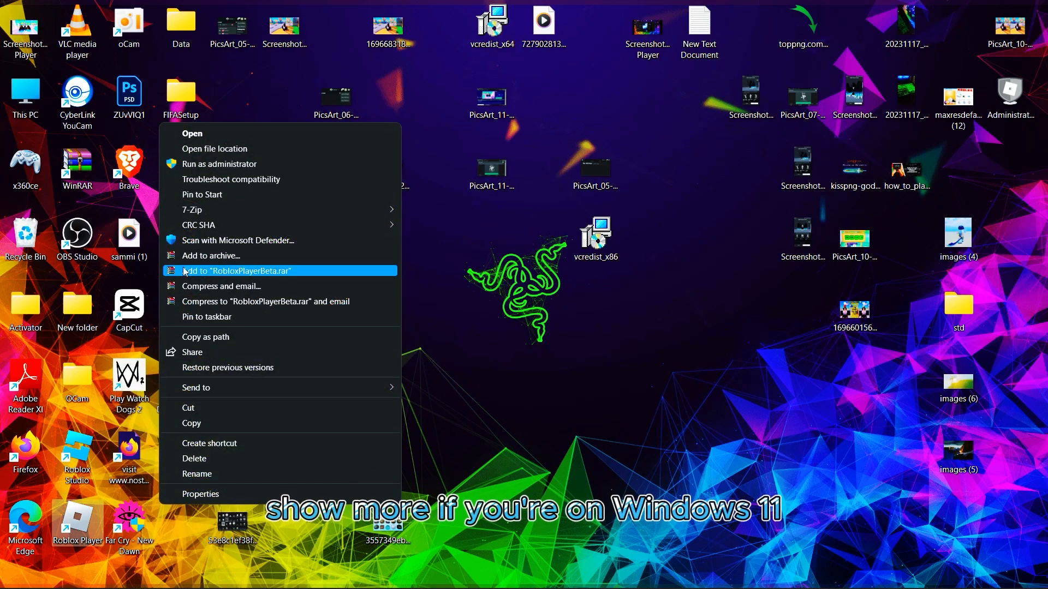
mouse_move(218, 163)
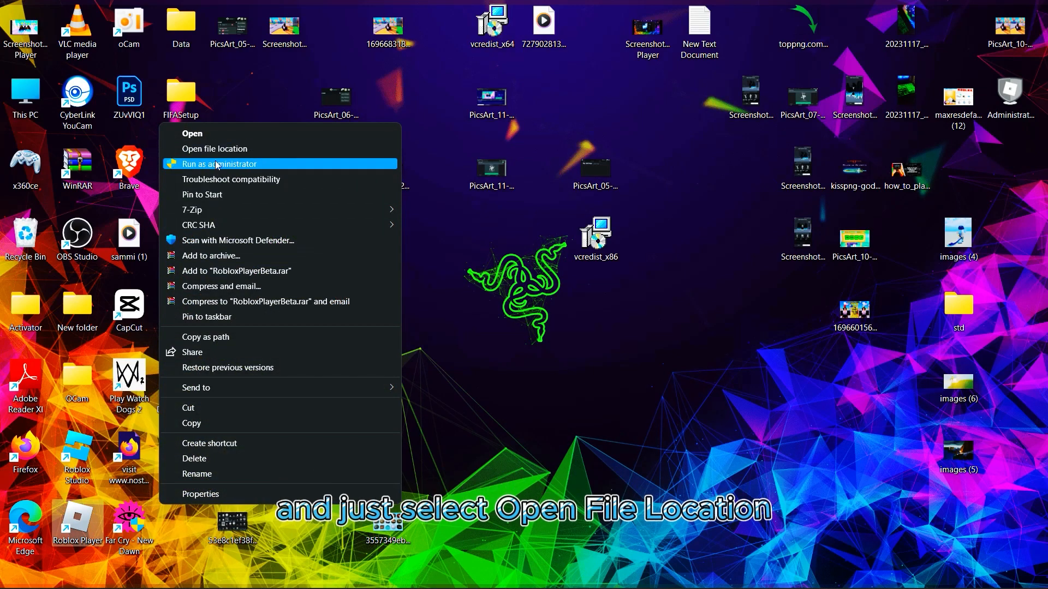
click(214, 148)
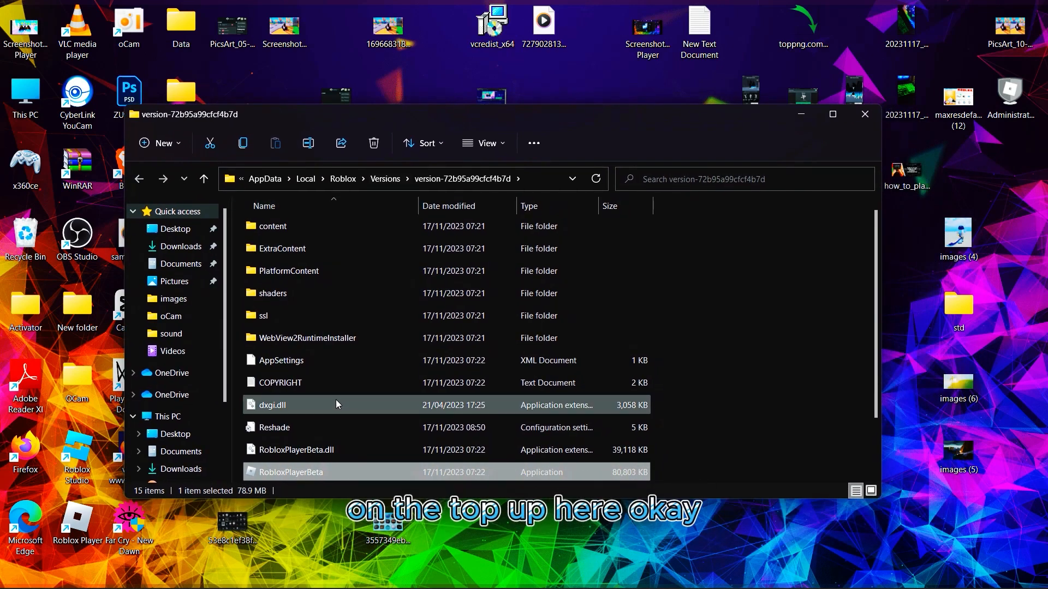
mouse_move(321, 414)
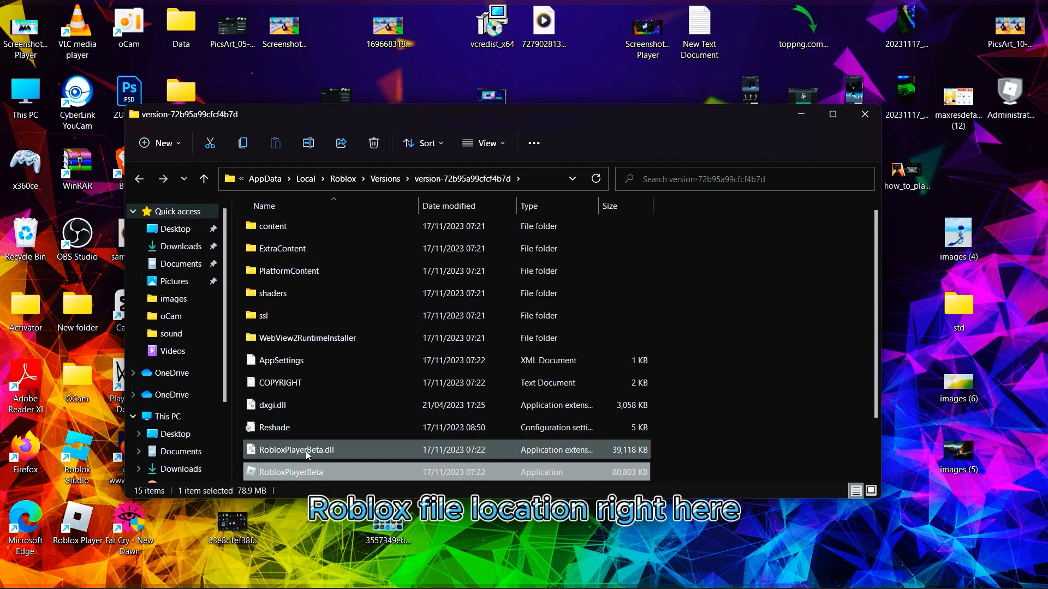
Step: Delete RobloxPlayerBeta (Application) from the version folder, keeping the DLL
scroll(down, 3)
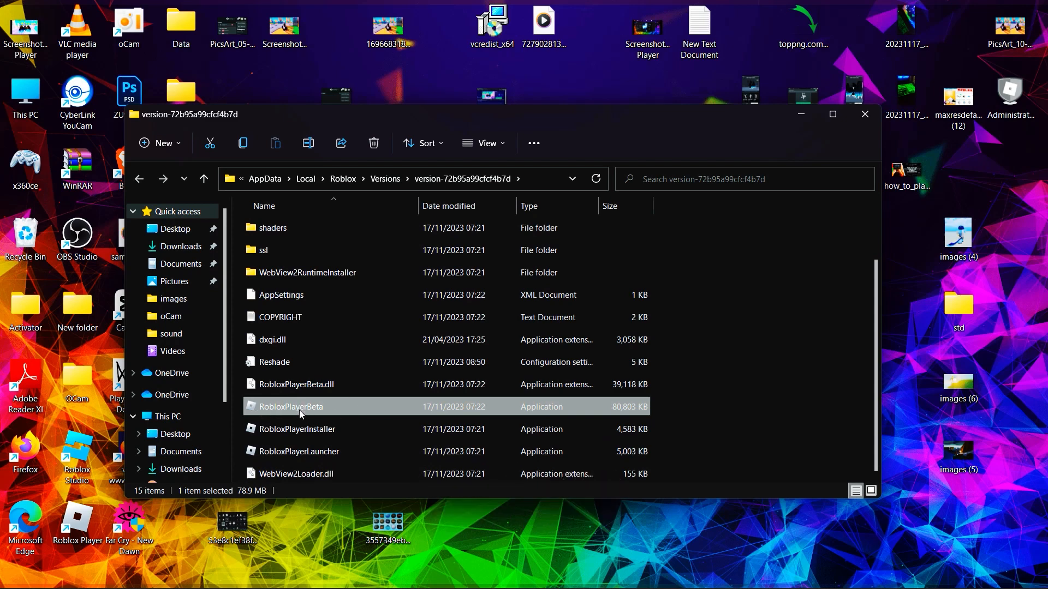
right_click(290, 406)
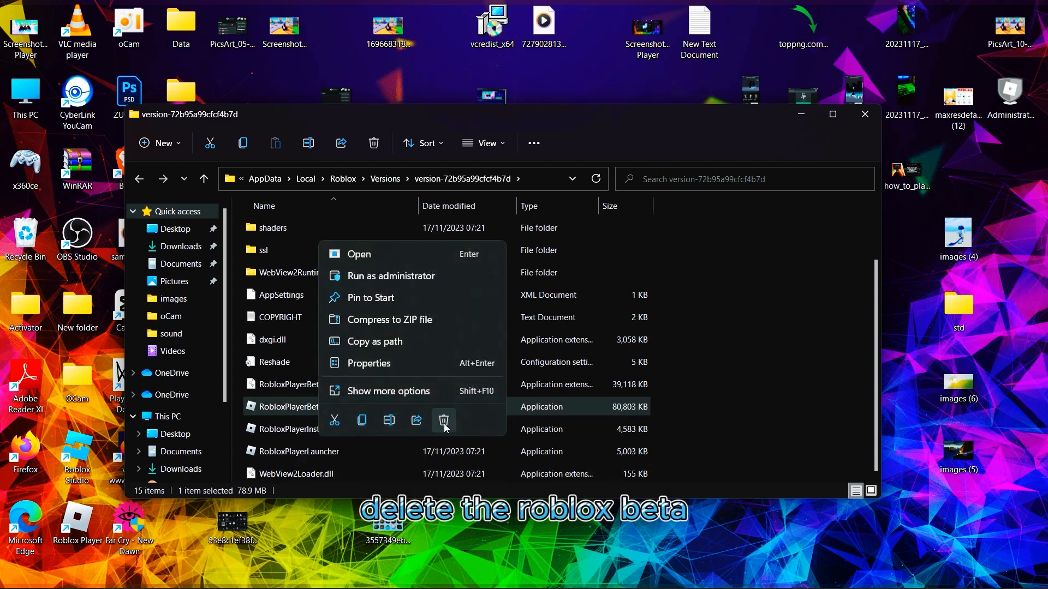
mouse_move(443, 421)
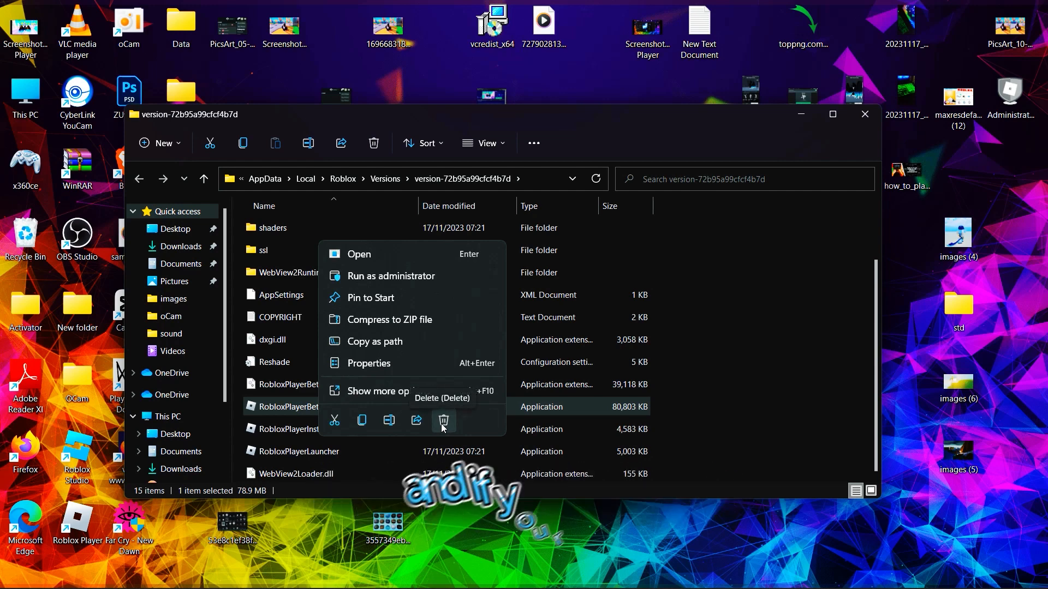
click(443, 420)
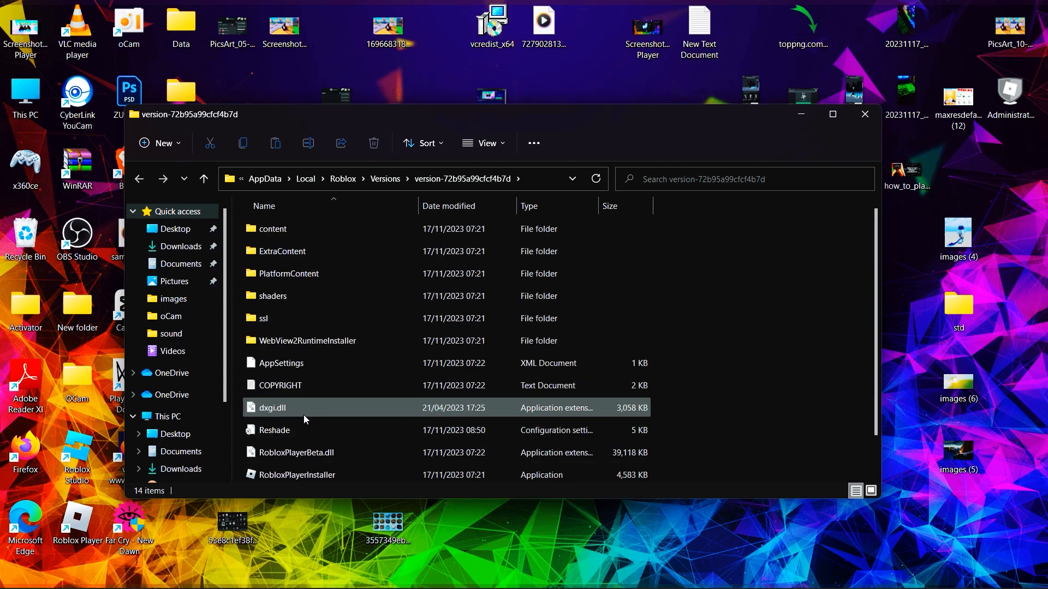
click(272, 229)
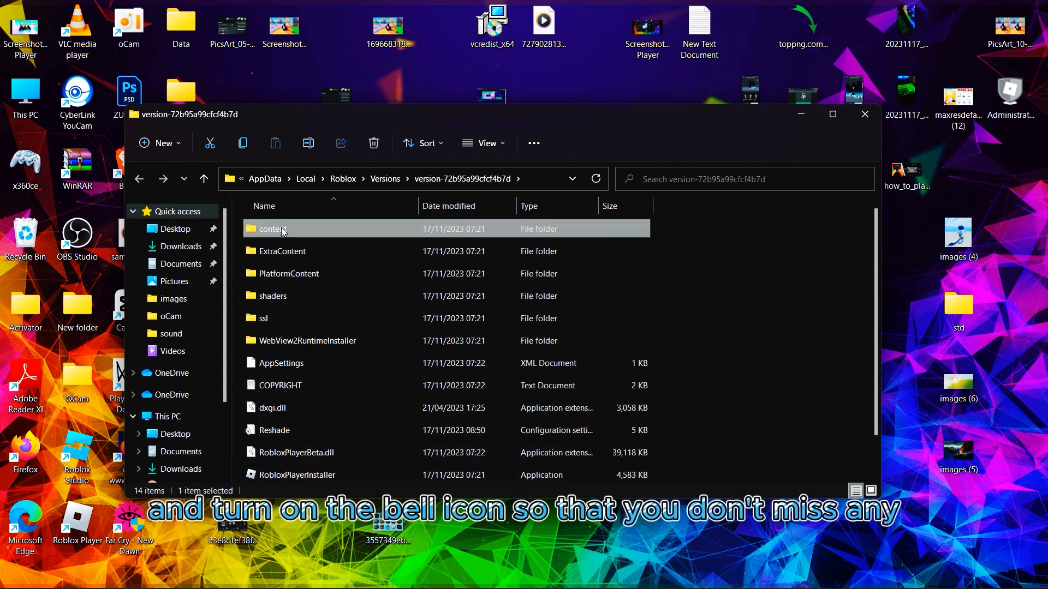
double_click(271, 228)
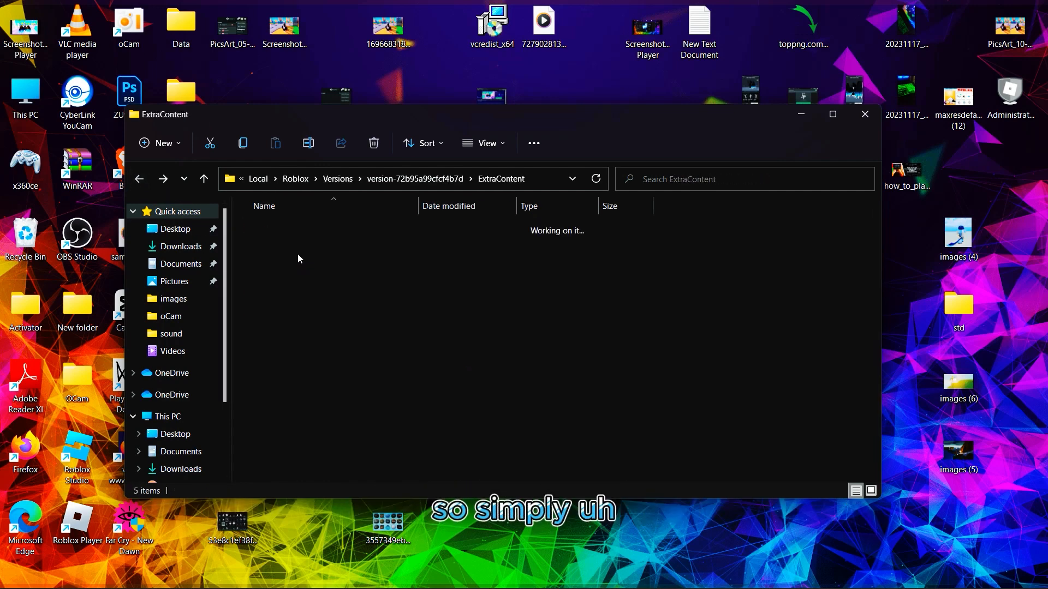
click(203, 178)
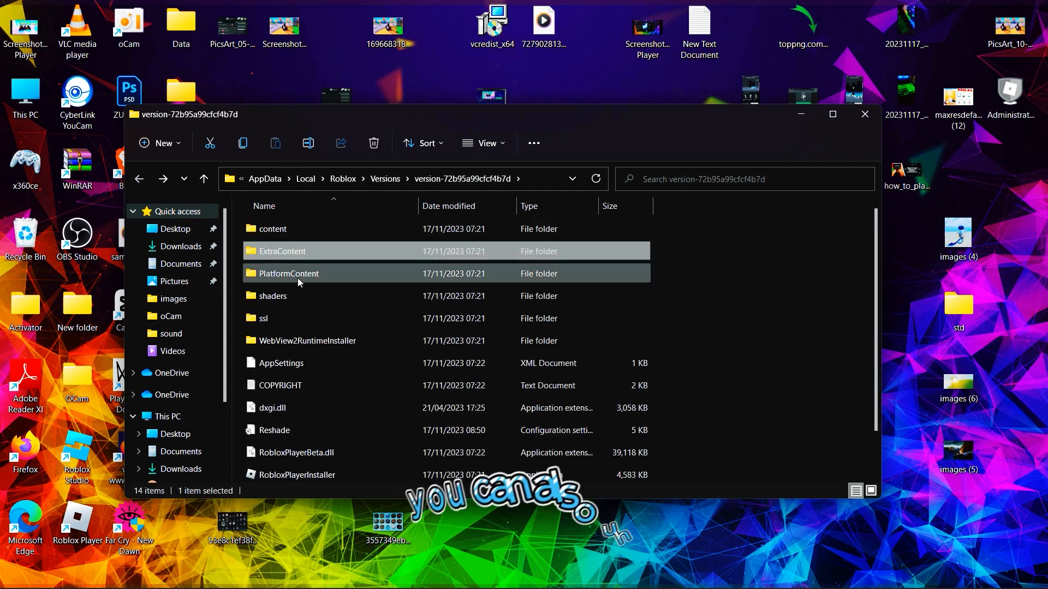
double_click(287, 274)
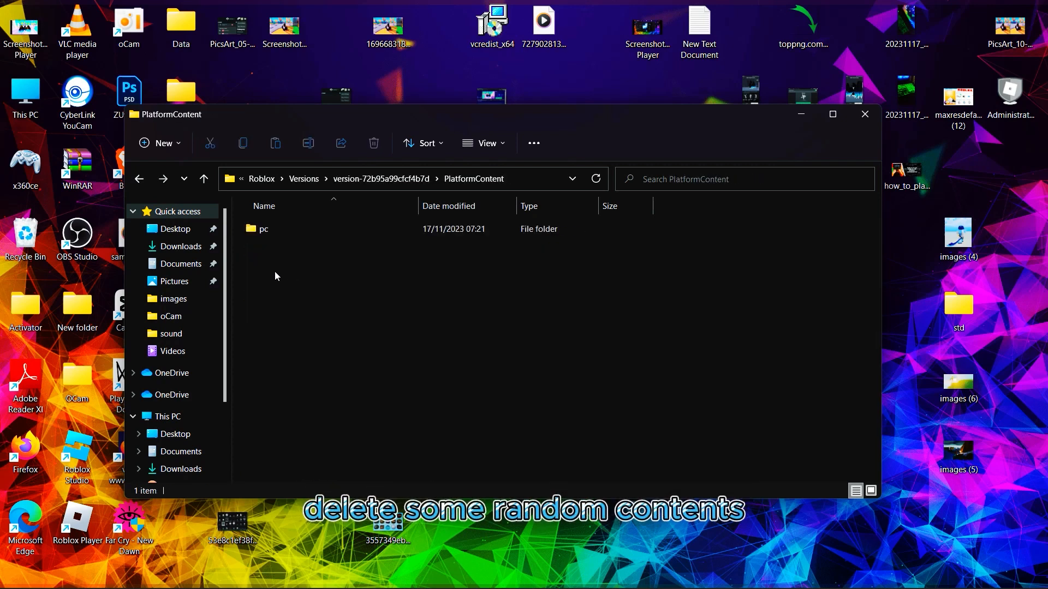
double_click(264, 229)
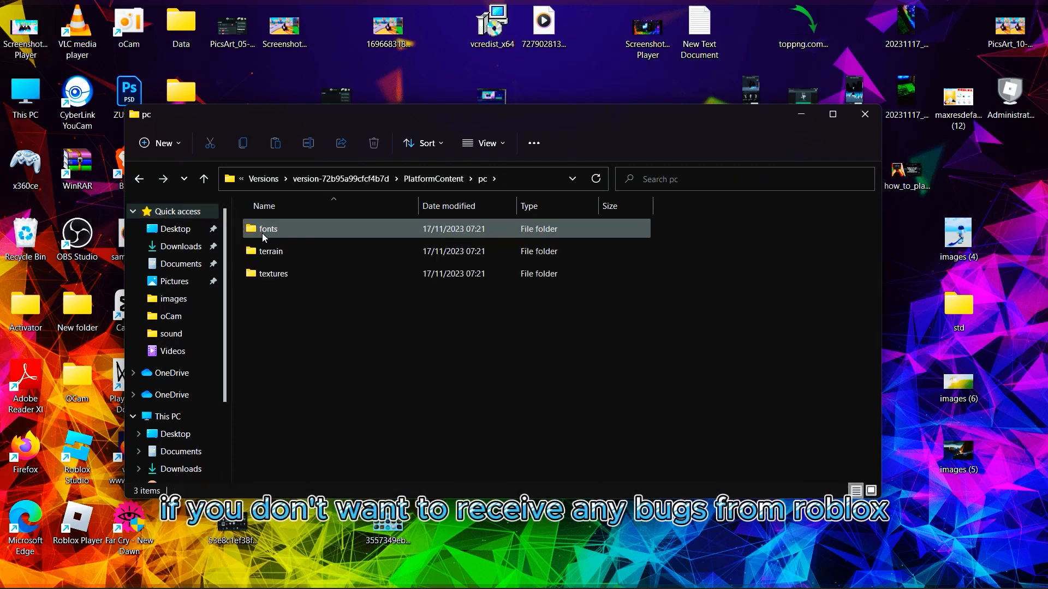
click(139, 179)
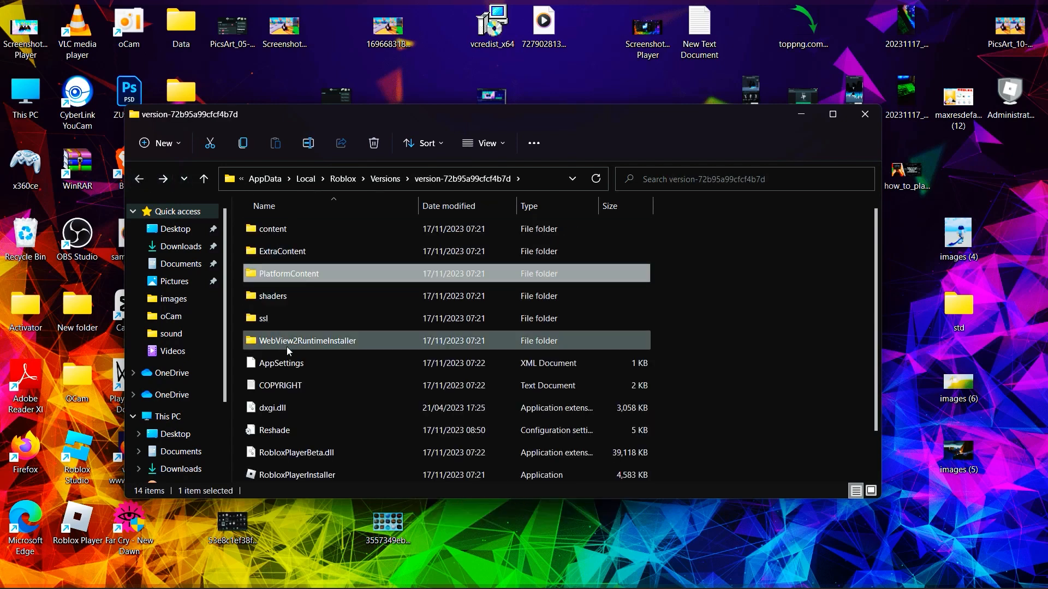
double_click(308, 340)
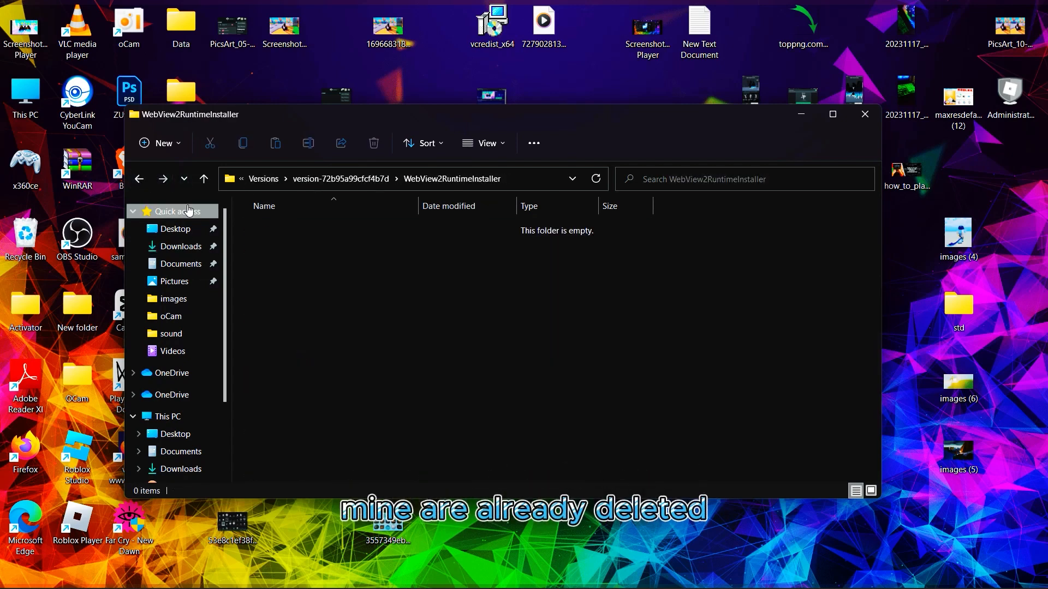
click(204, 178)
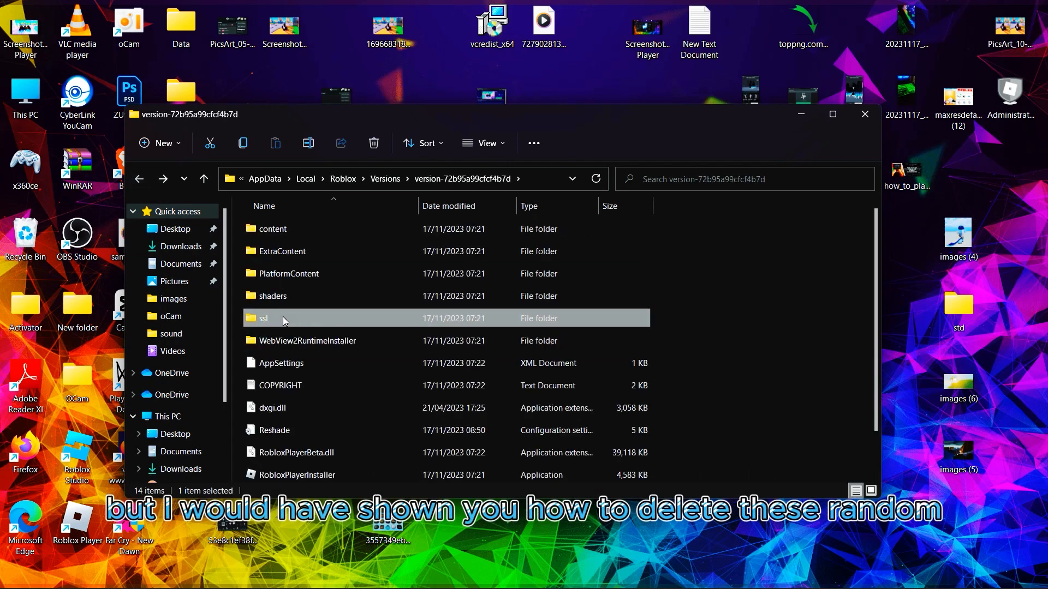
double_click(263, 318)
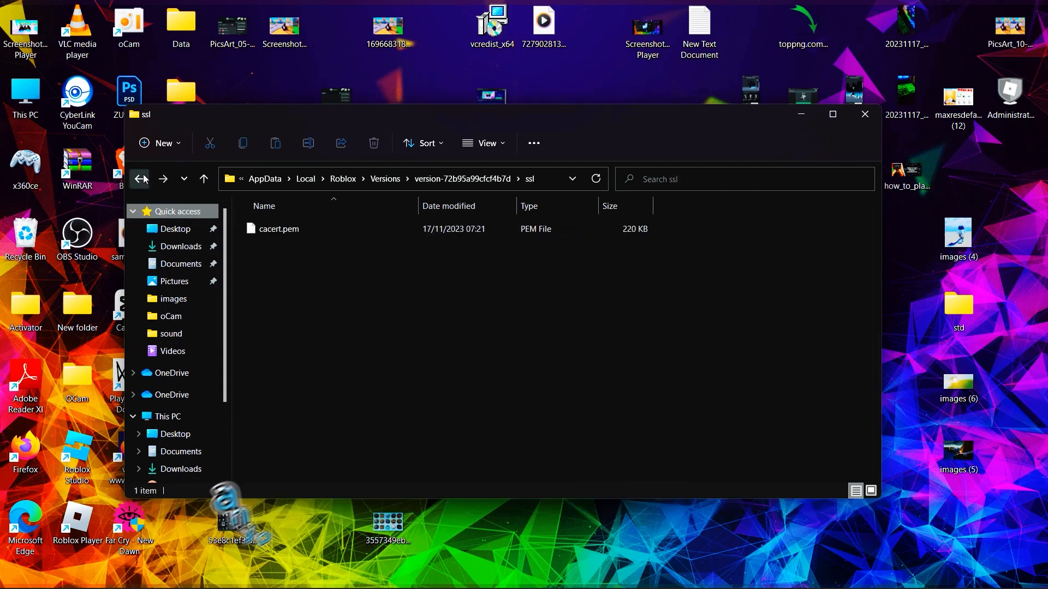
click(138, 178)
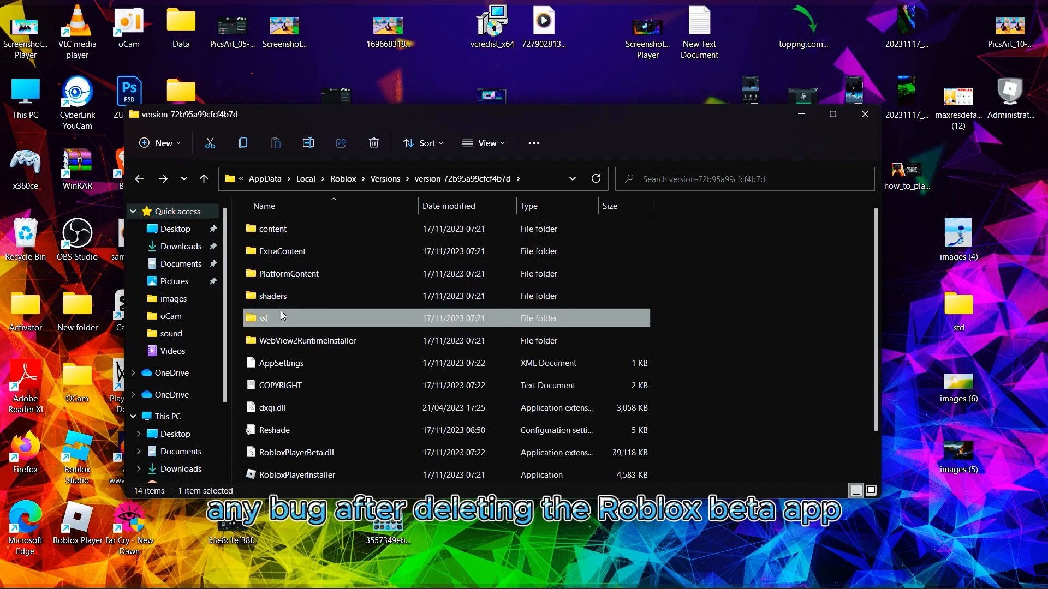
double_click(272, 295)
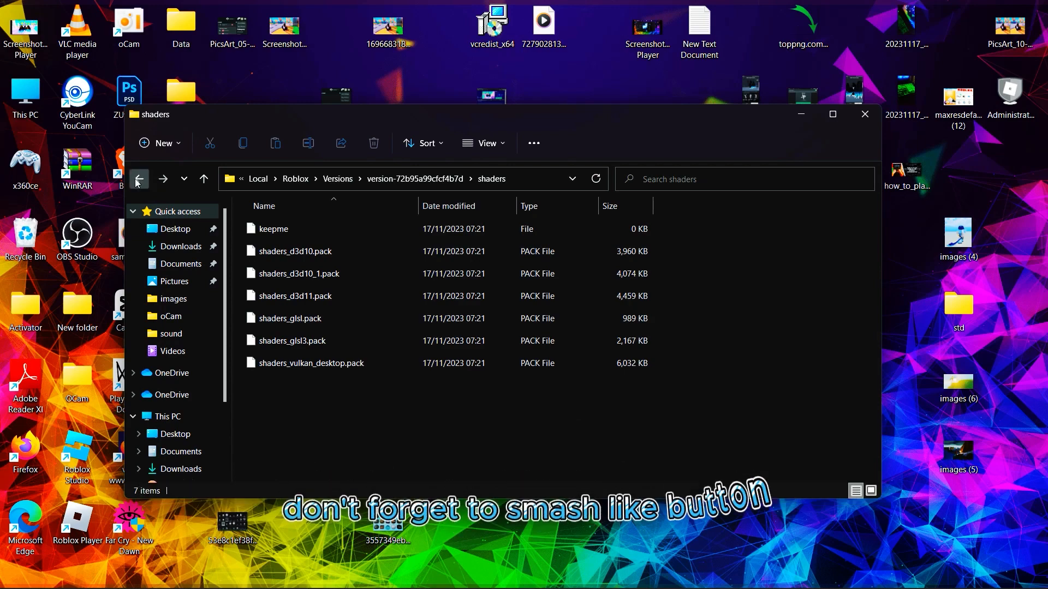
click(139, 178)
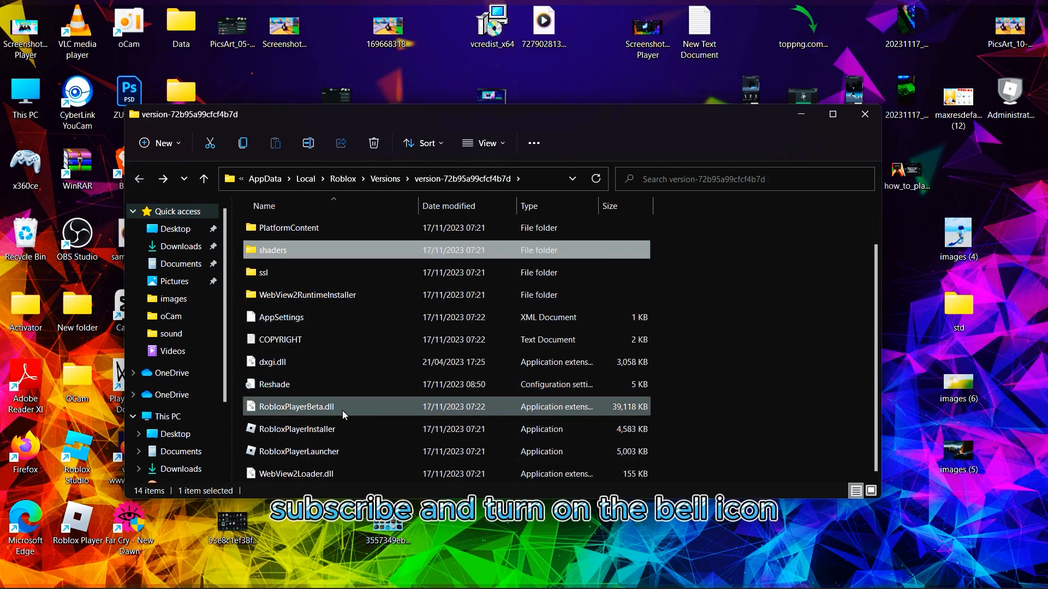
mouse_move(340, 410)
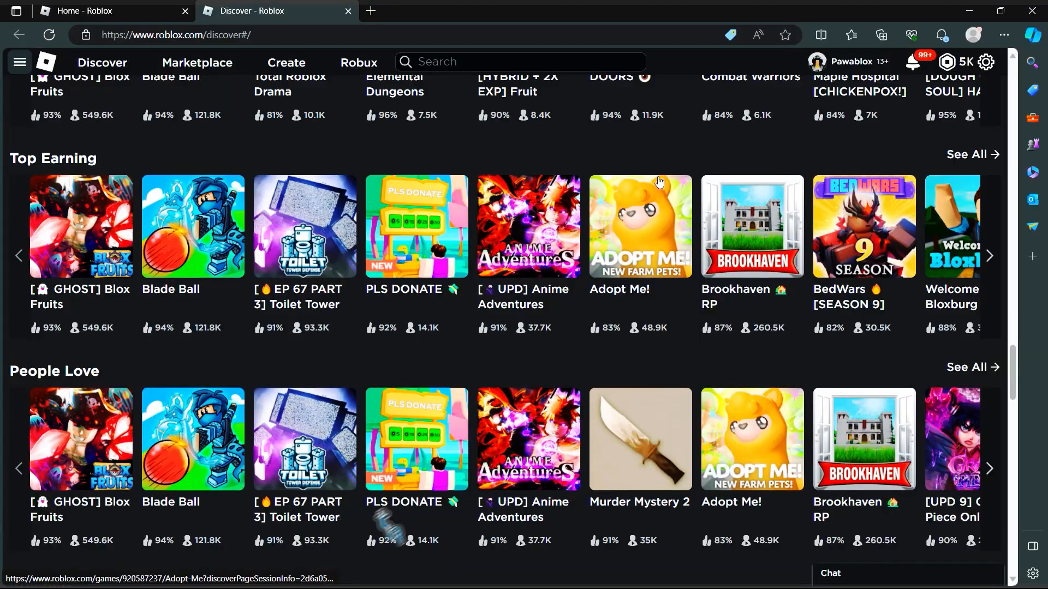
Step: Scroll the Discover page, then use the side menu to return to Roblox Home
scroll(down, 3)
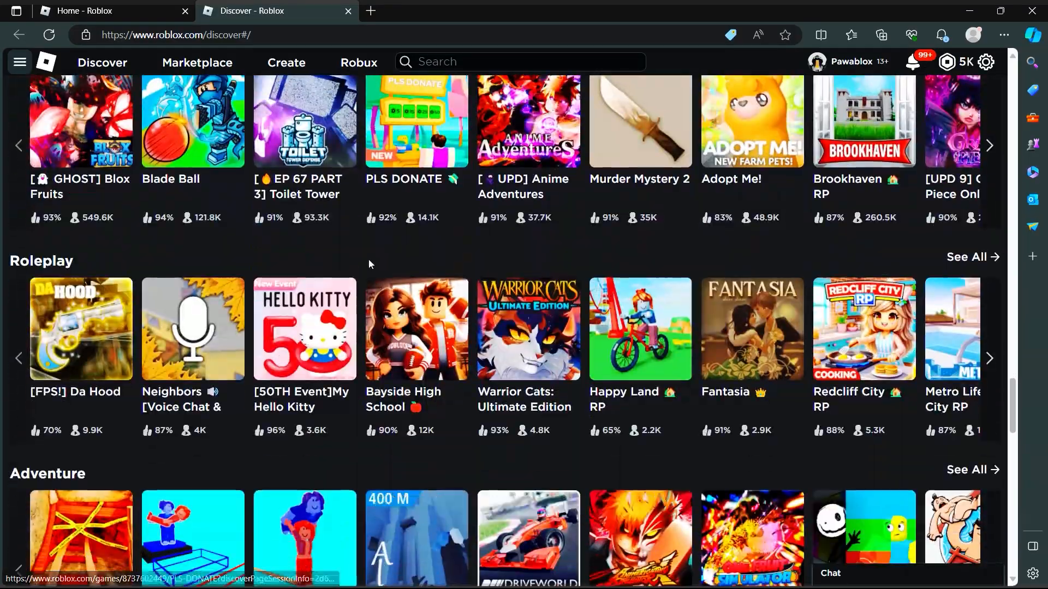
scroll(down, 3)
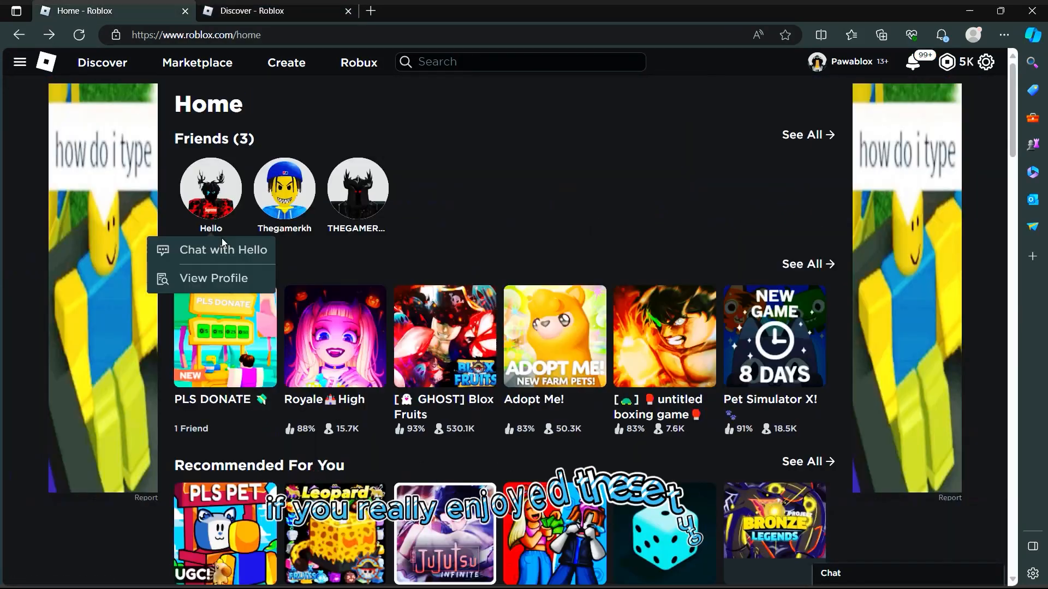
click(19, 61)
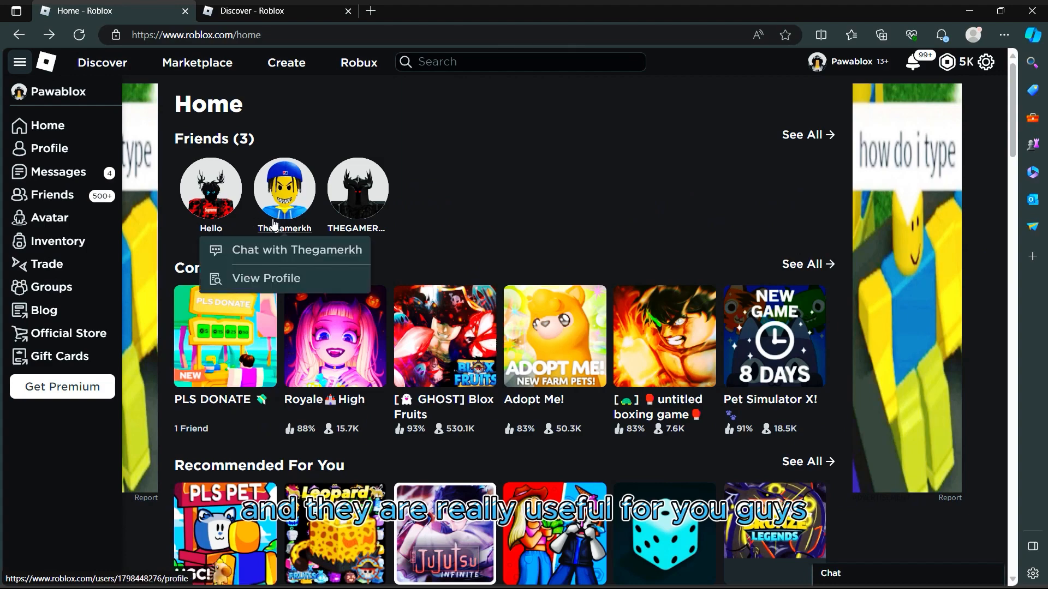
click(547, 197)
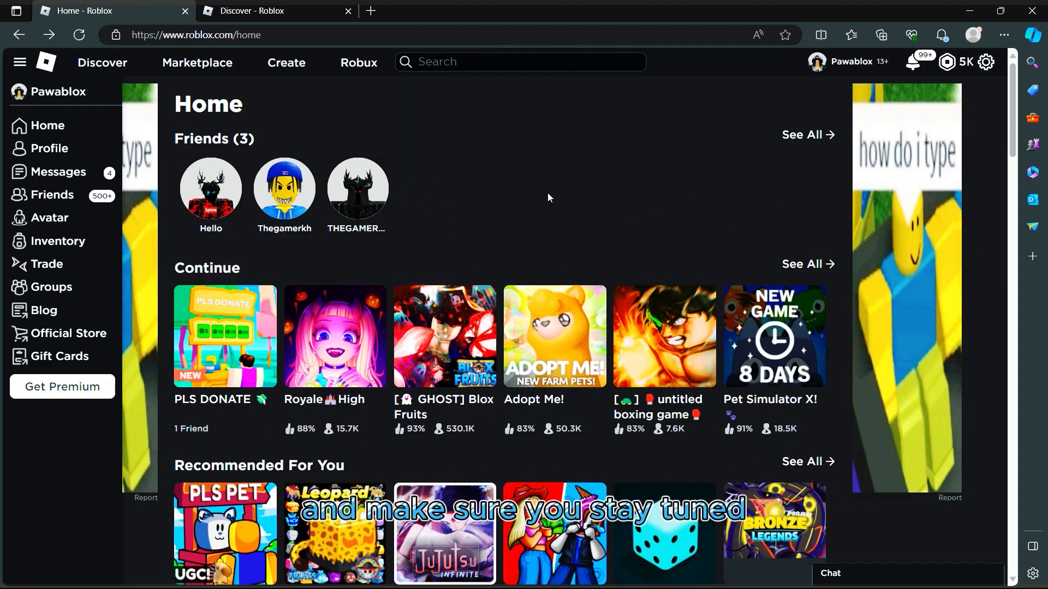